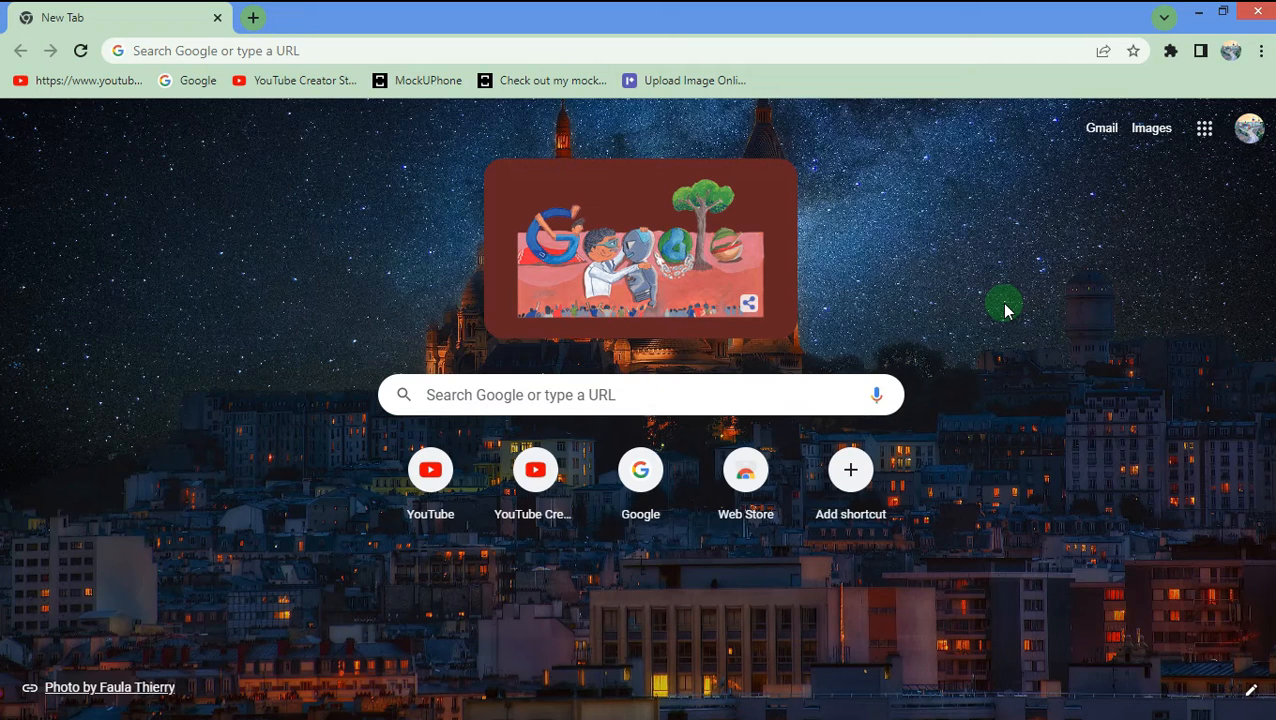
pyautogui.moveTo(800, 264)
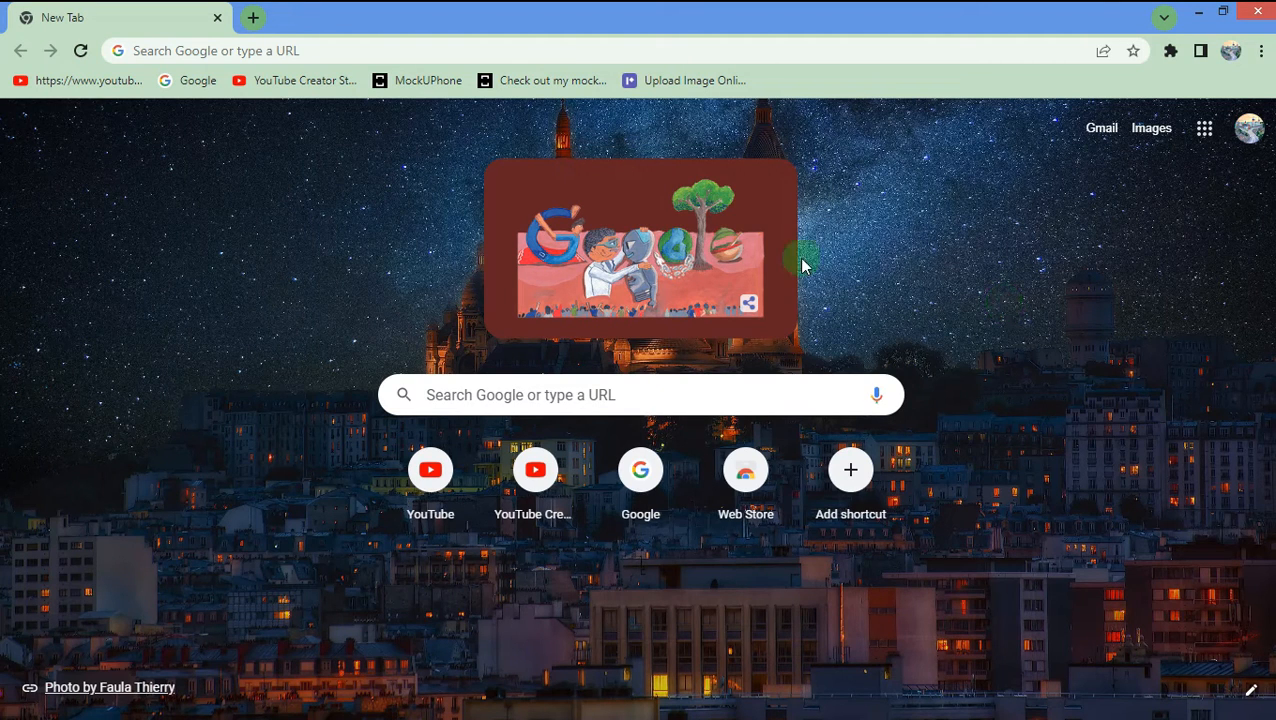
pyautogui.moveTo(180, 88)
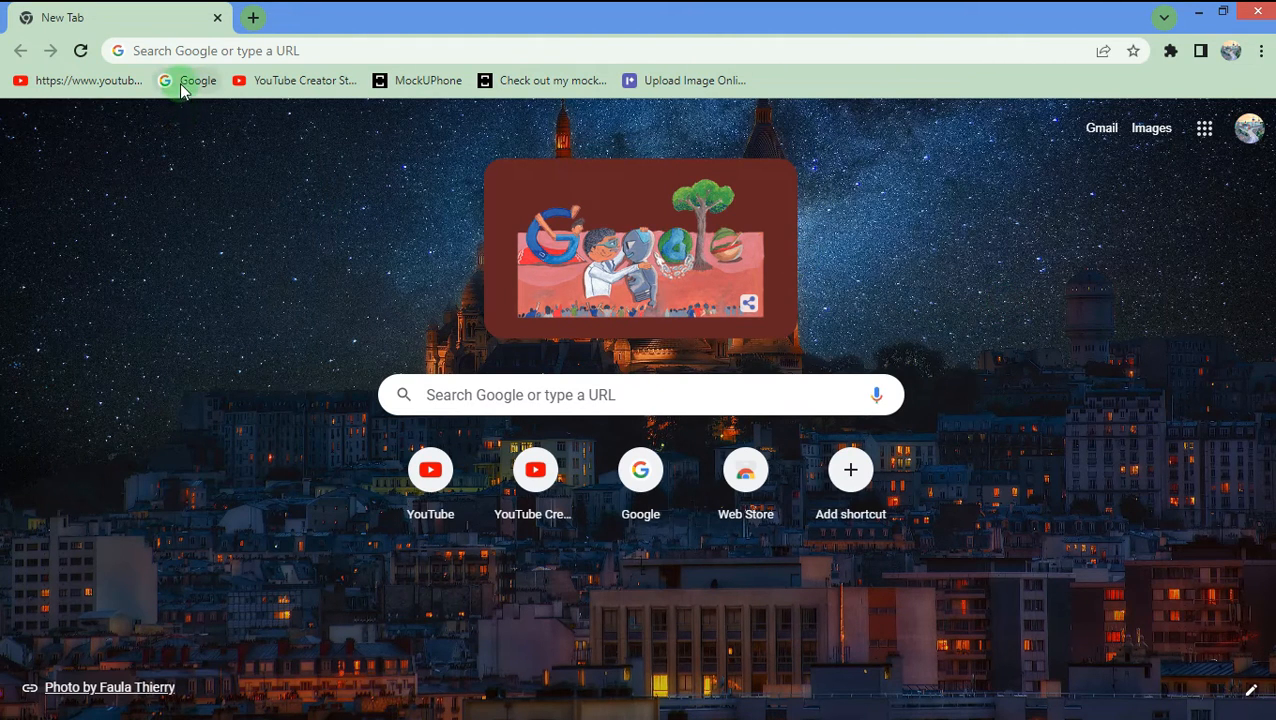
# Go to the Google search homepage from the bookmarks bar
pyautogui.click(196, 80)
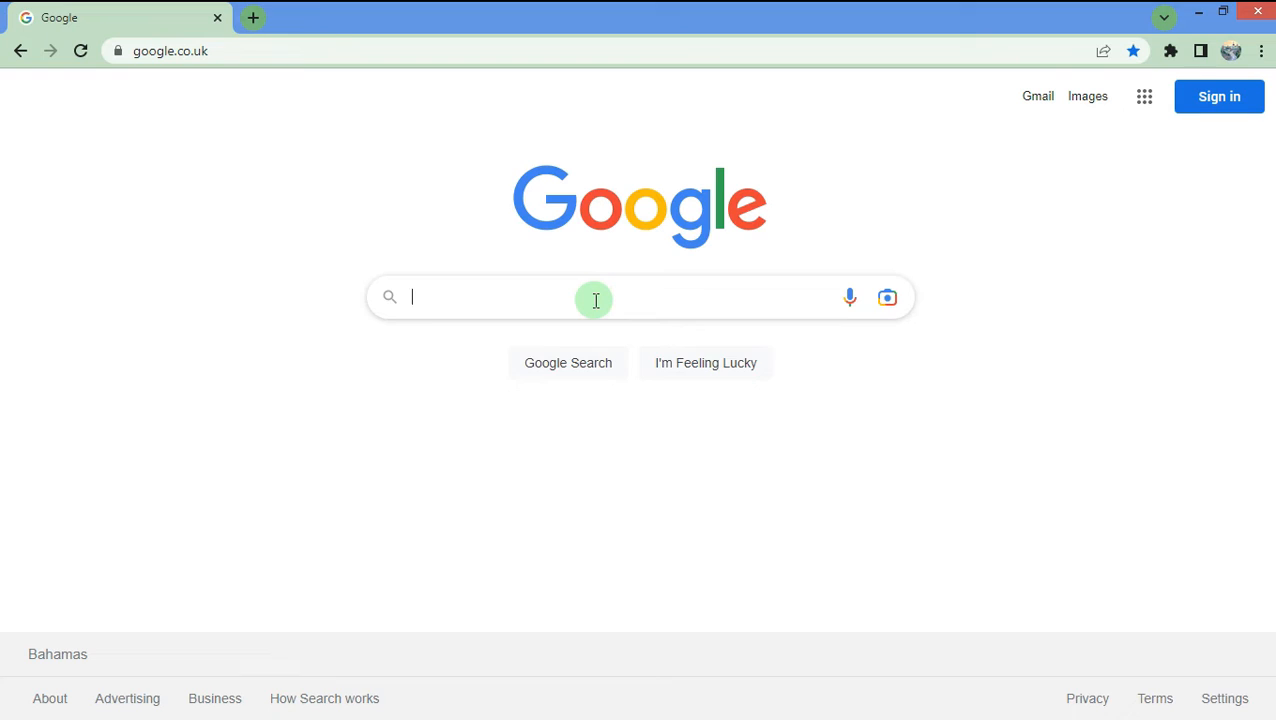
# Search Google for "sublime" to find the Sublime Text website
pyautogui.write('sublime')
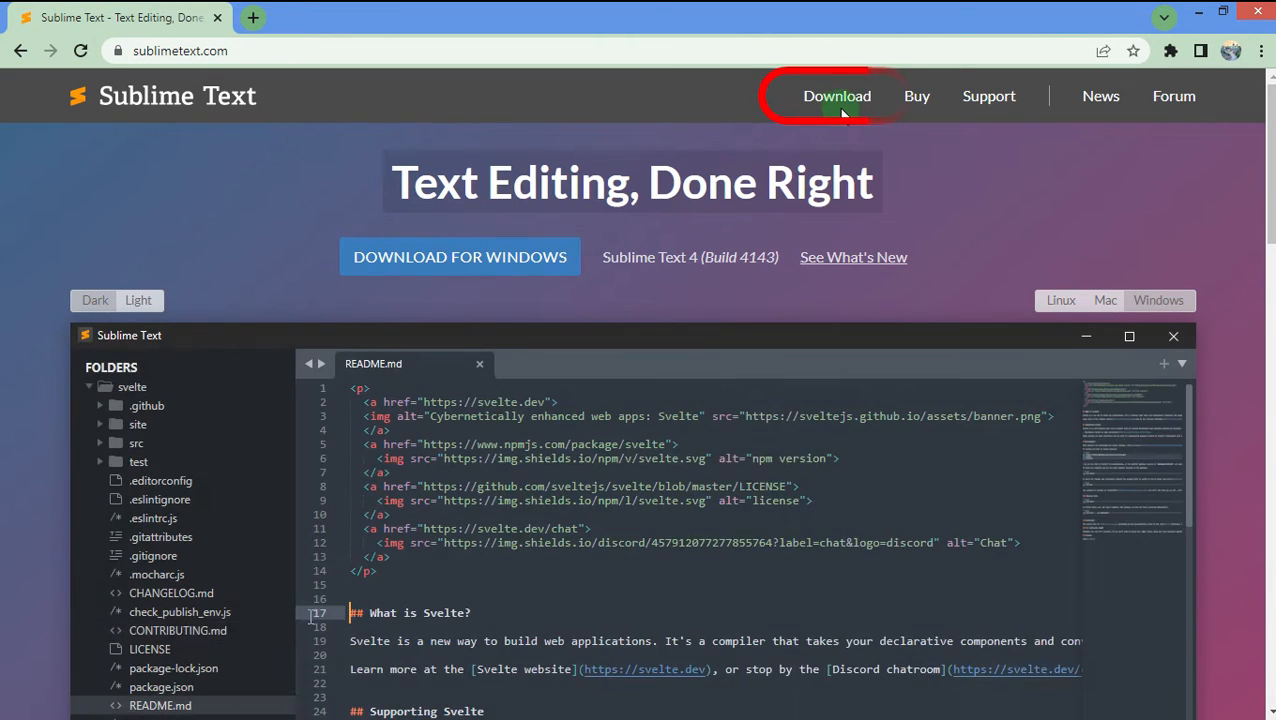
# Download the Windows version from sublimetext.com and run the downloaded installer
pyautogui.click(178, 630)
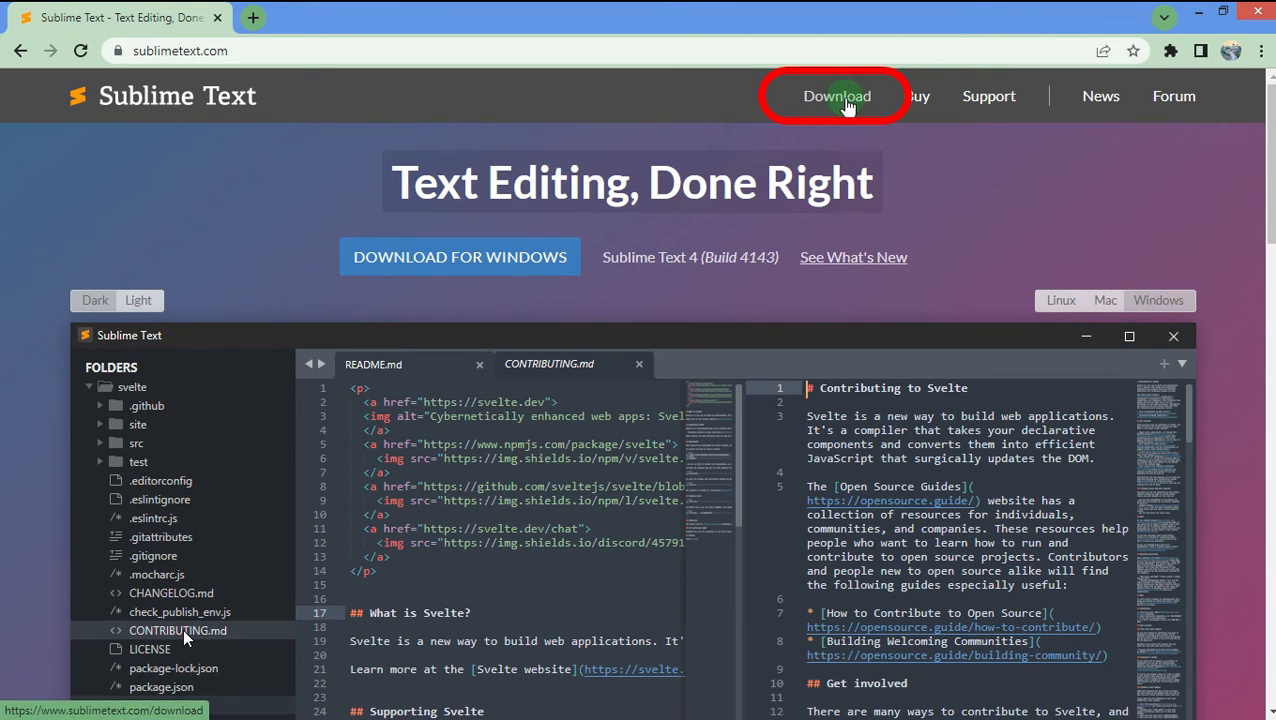
pyautogui.click(836, 96)
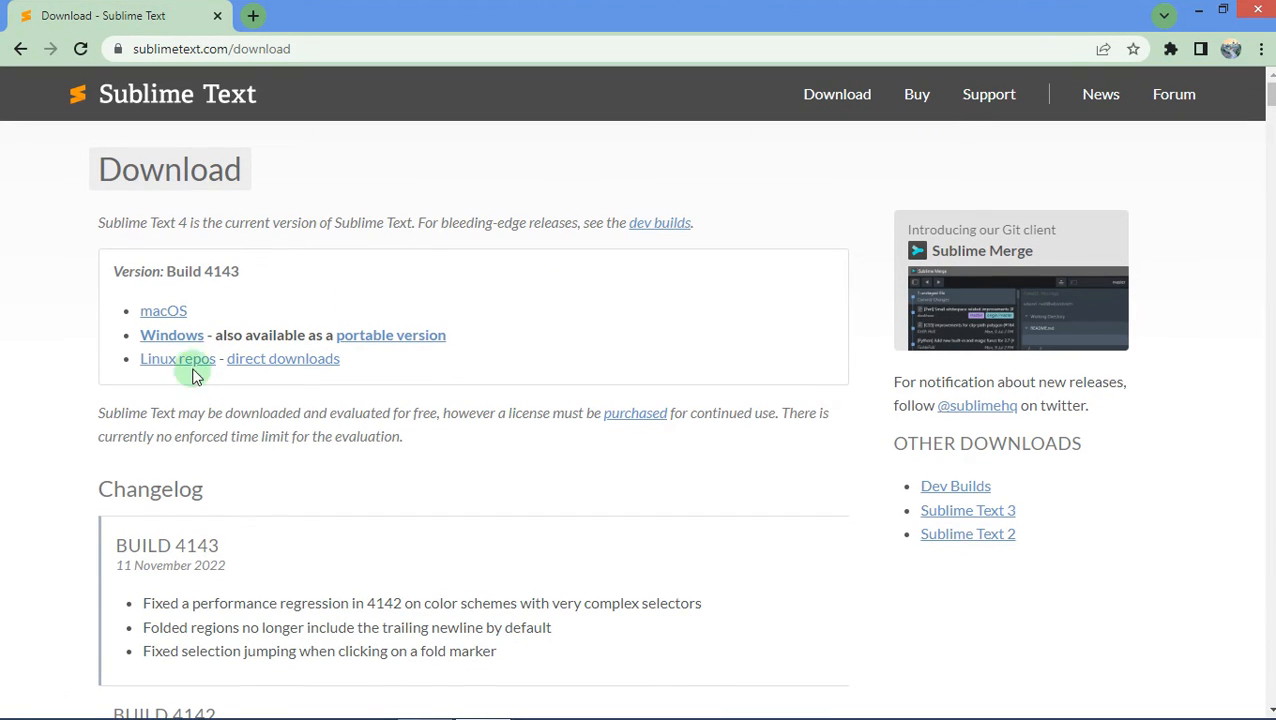
pyautogui.moveTo(220, 316)
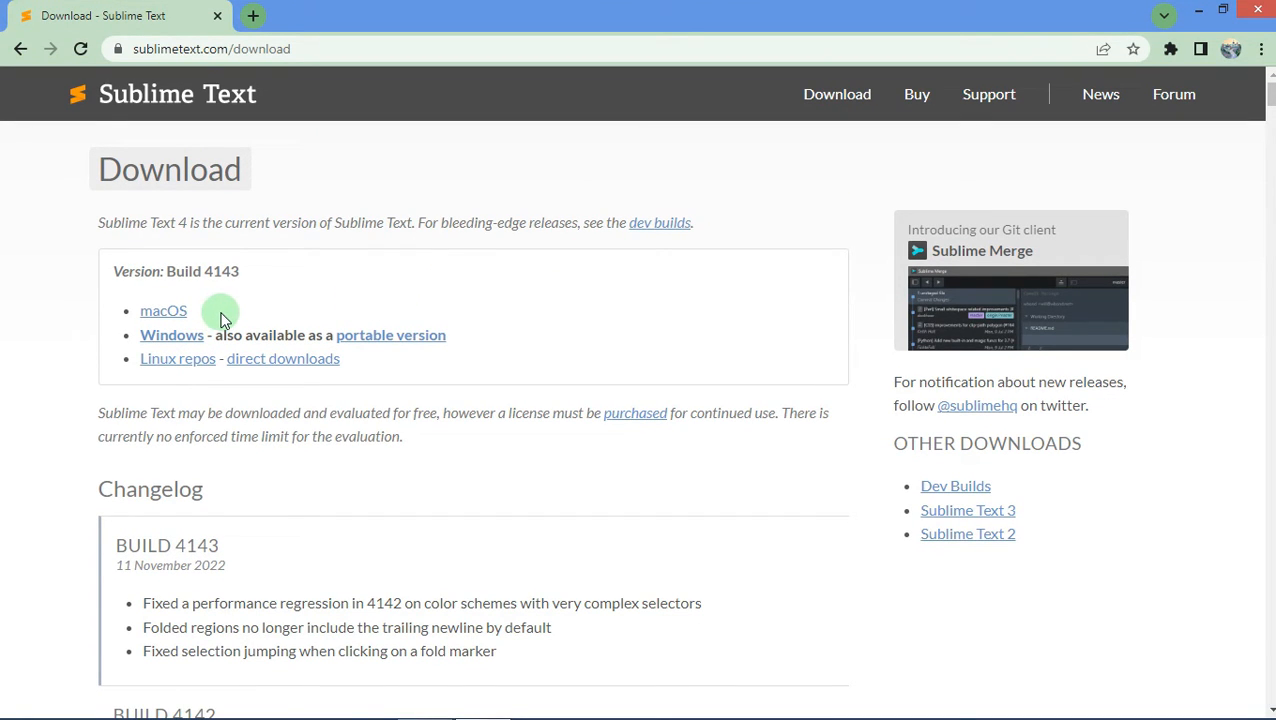
pyautogui.moveTo(176, 358)
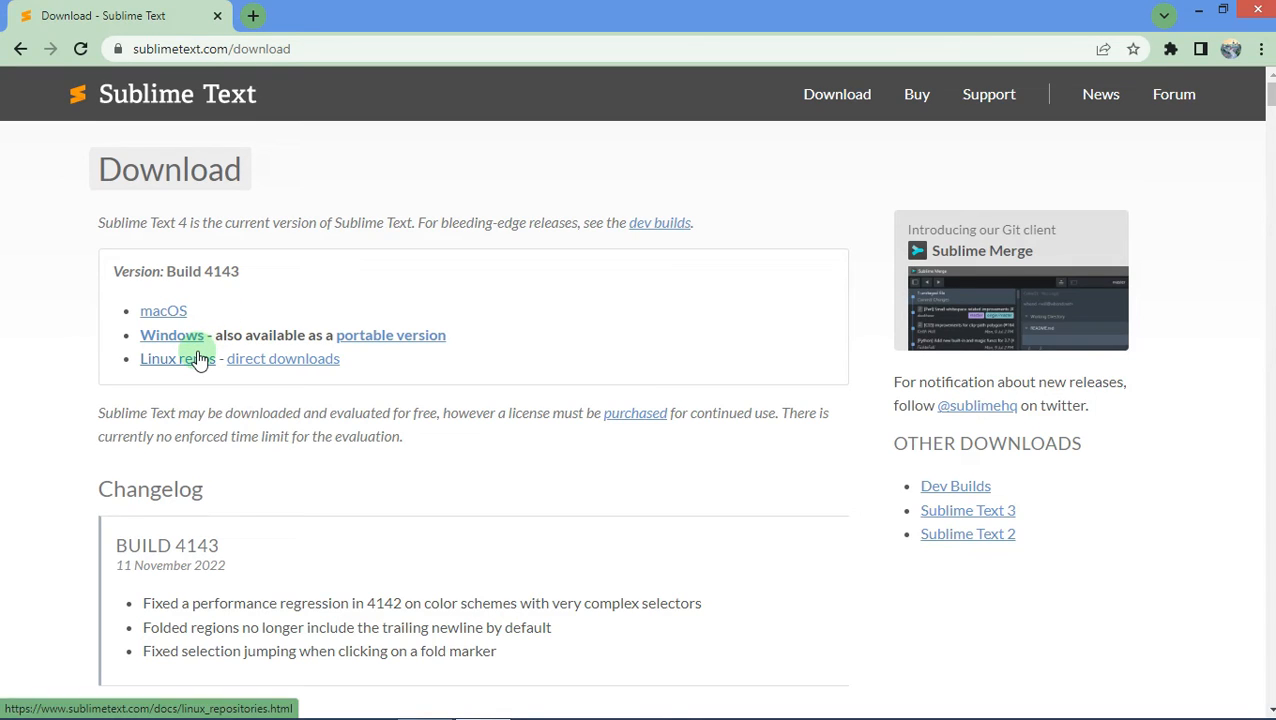
pyautogui.moveTo(216, 384)
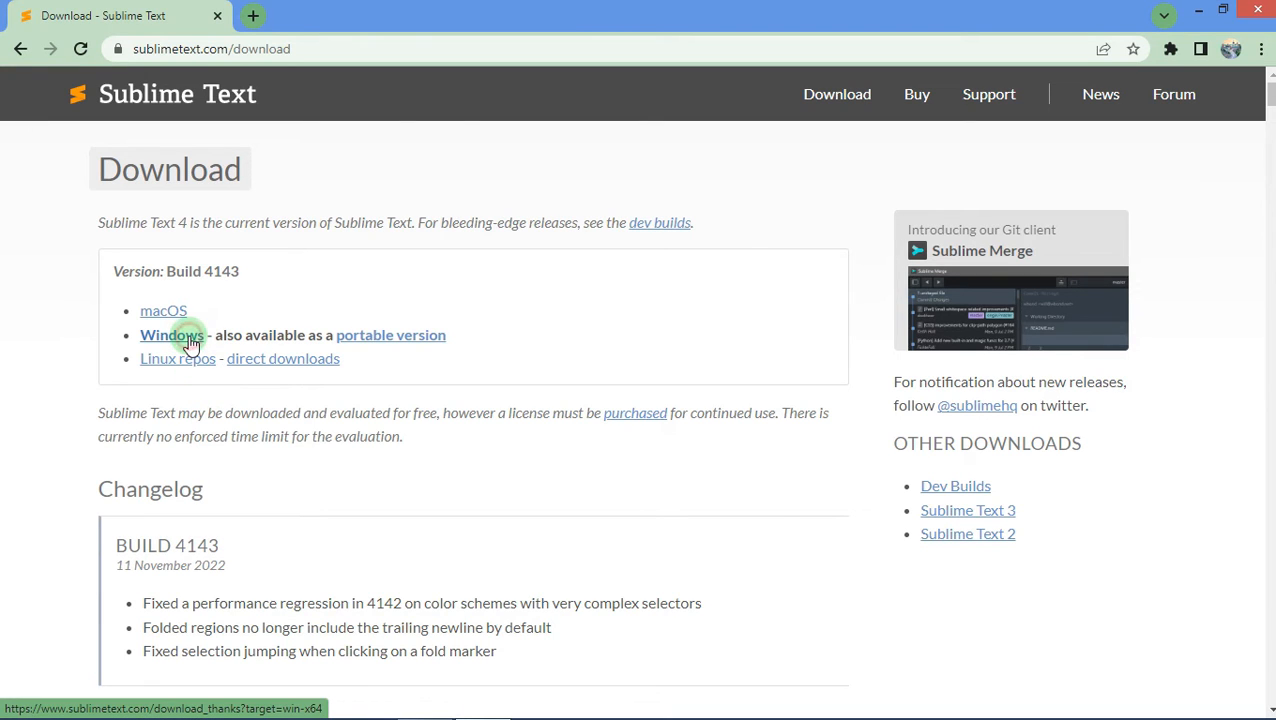
pyautogui.click(172, 336)
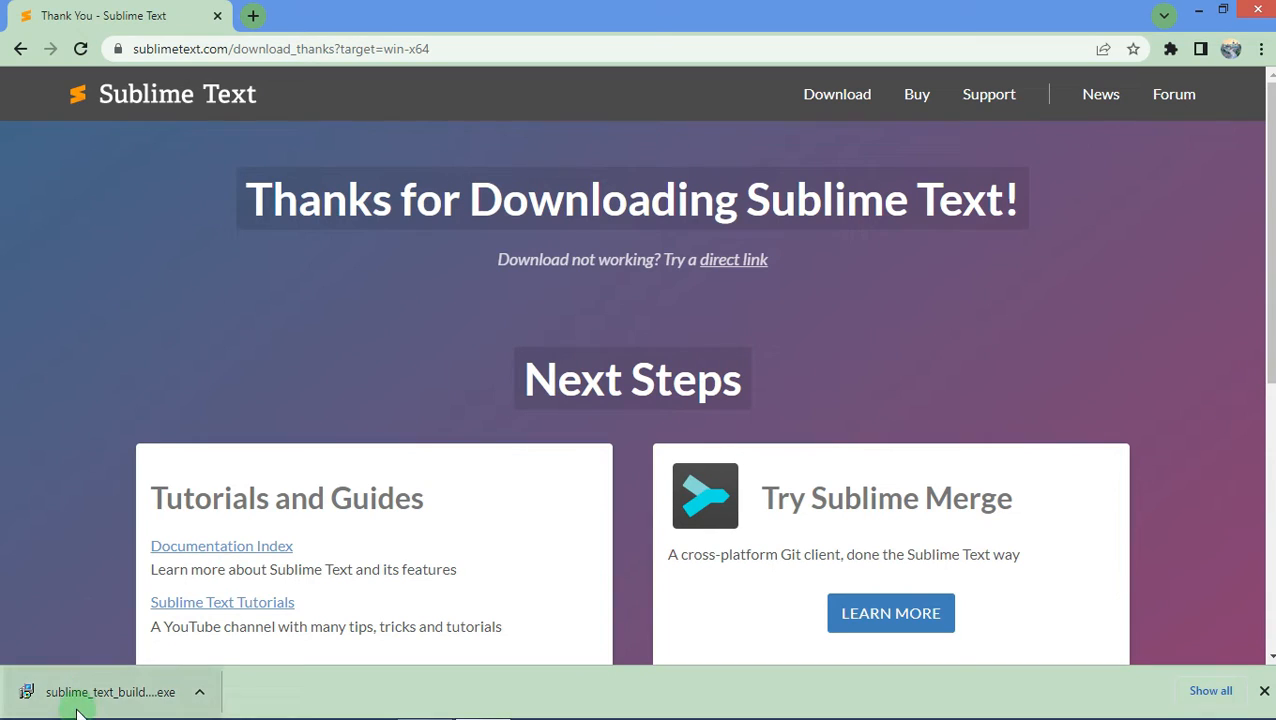
pyautogui.moveTo(90, 692)
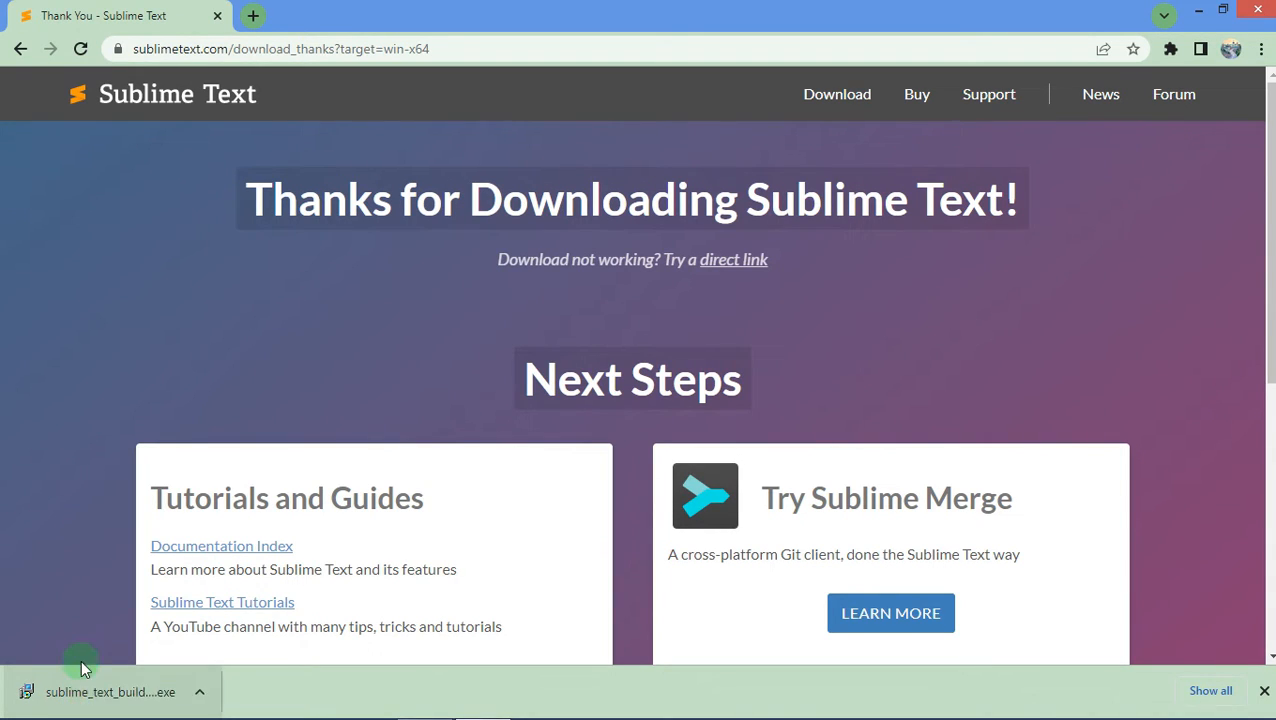
pyautogui.click(82, 692)
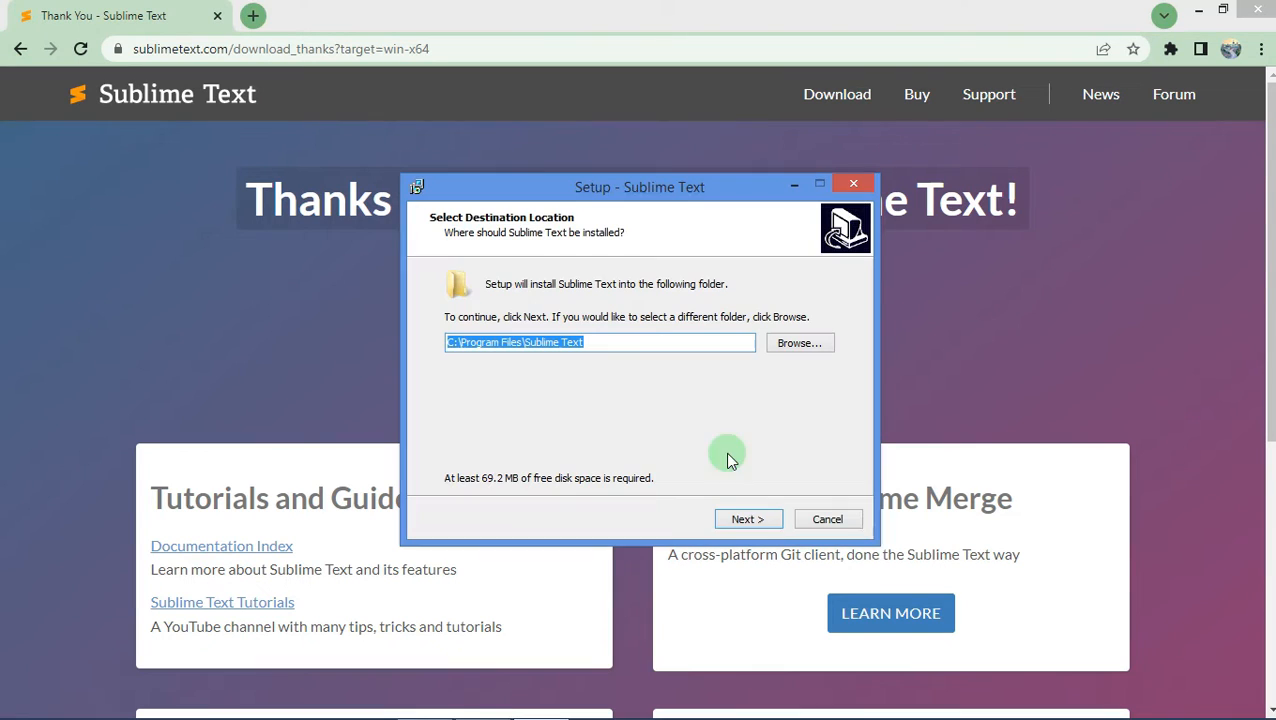
# Install to the default Program Files folder with 'Add to explorer context menu' enabled
pyautogui.click(748, 520)
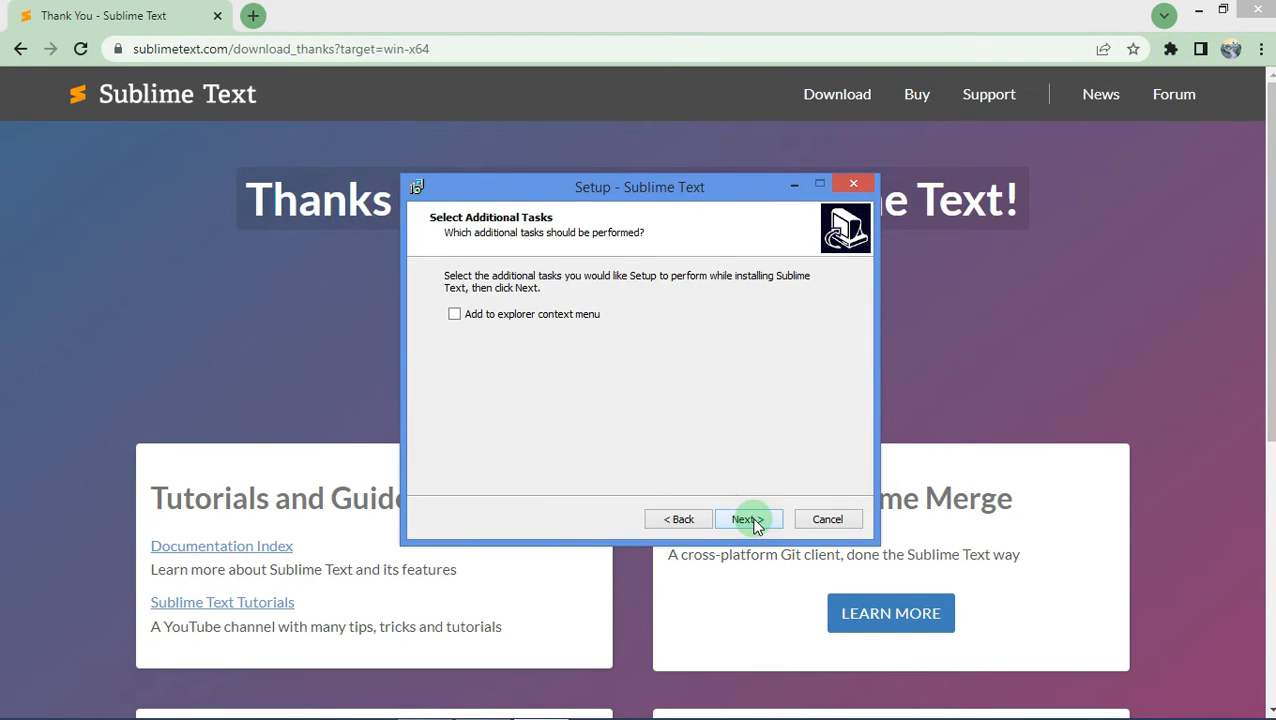
pyautogui.click(454, 312)
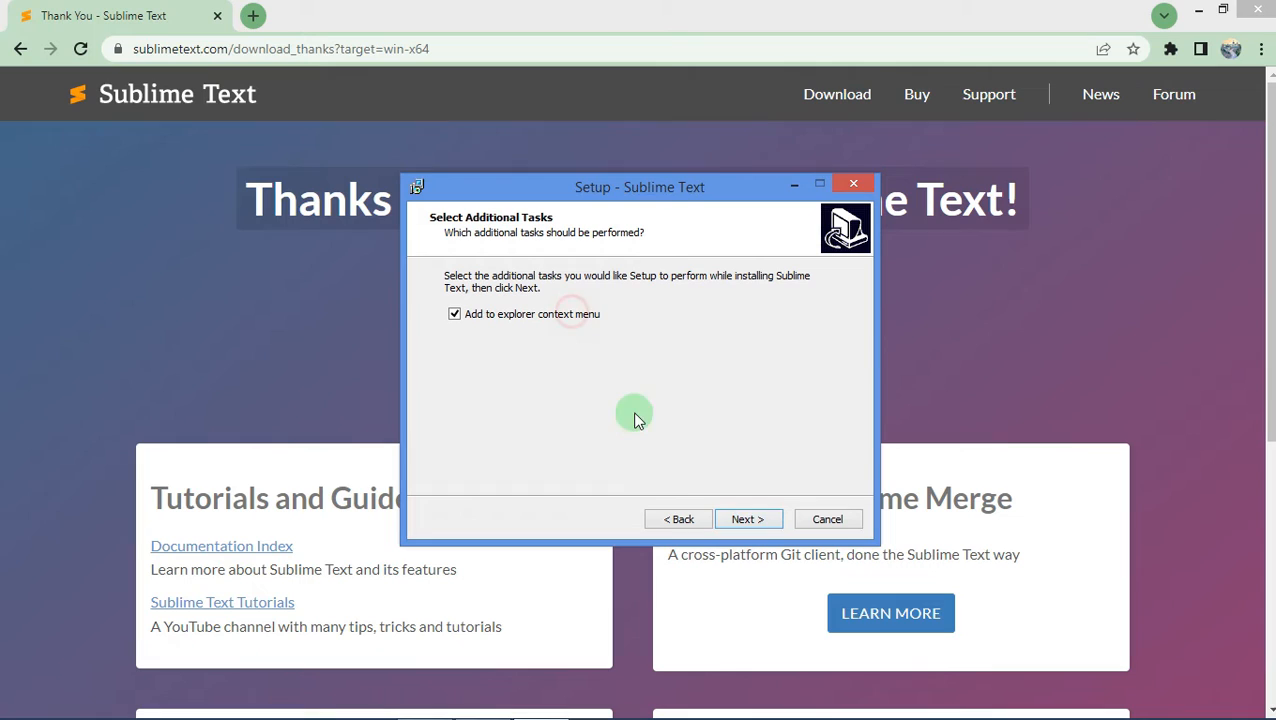
pyautogui.click(748, 520)
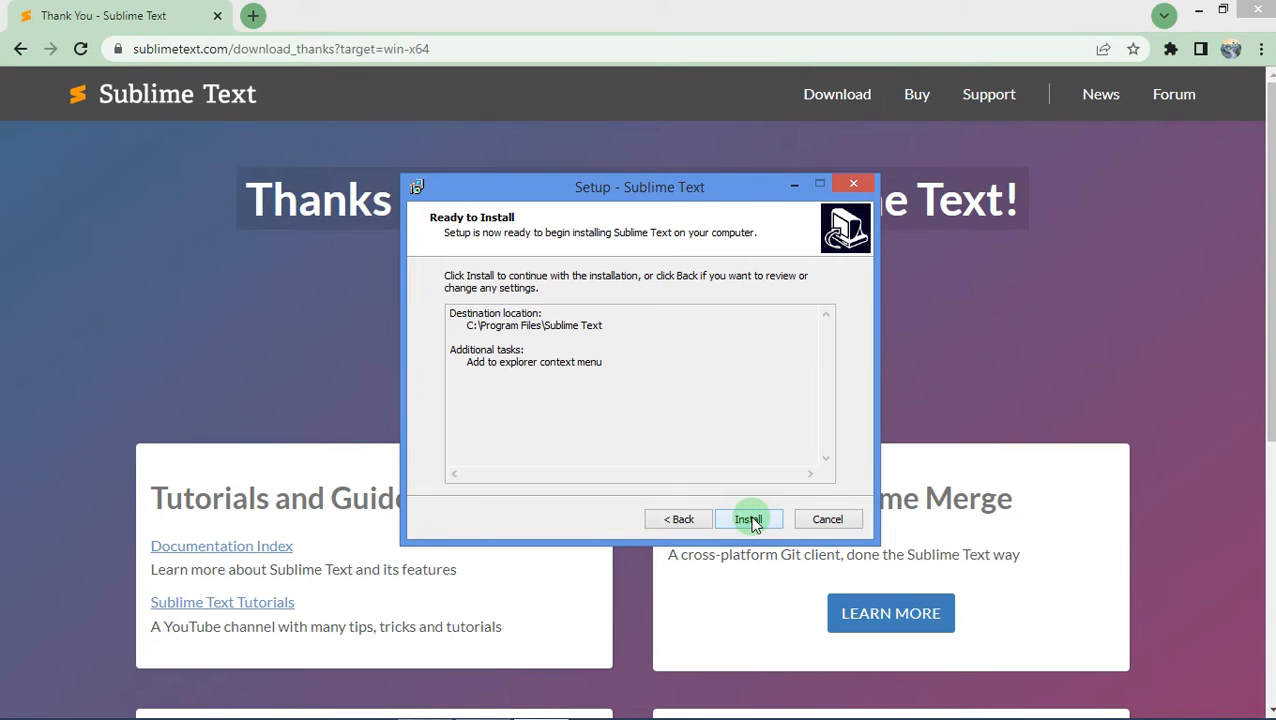
pyautogui.click(748, 520)
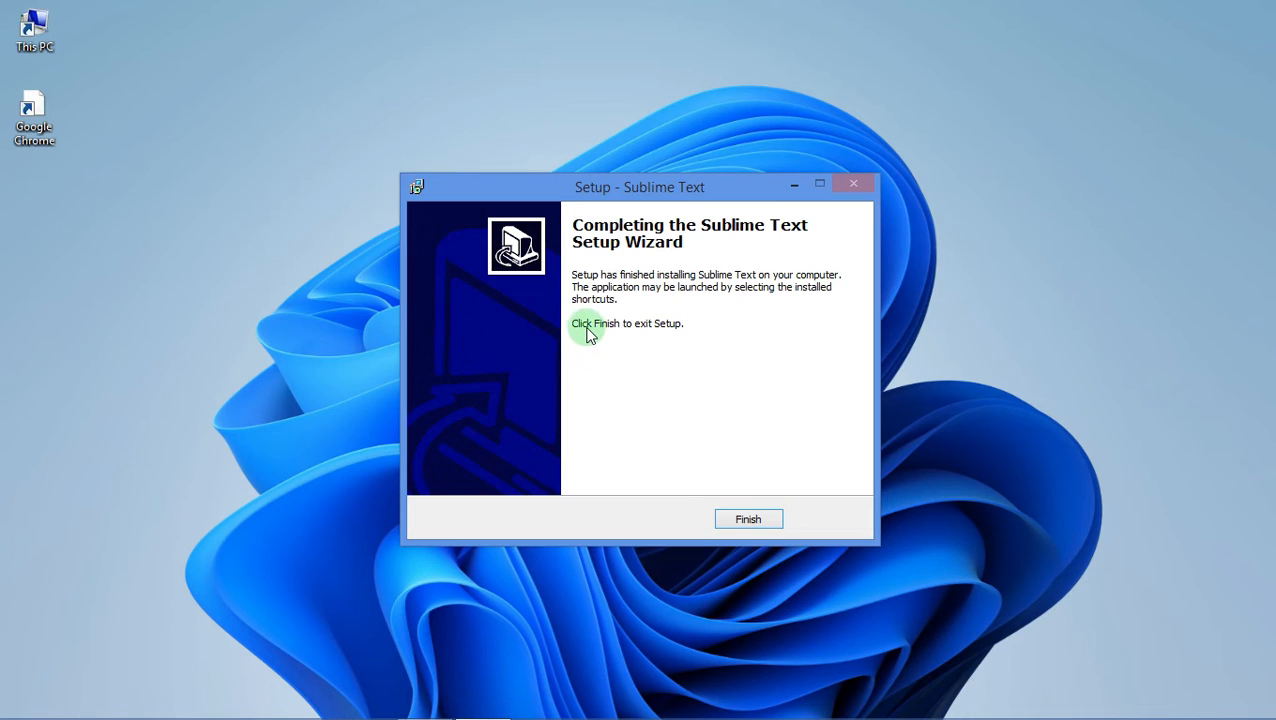
pyautogui.moveTo(686, 336)
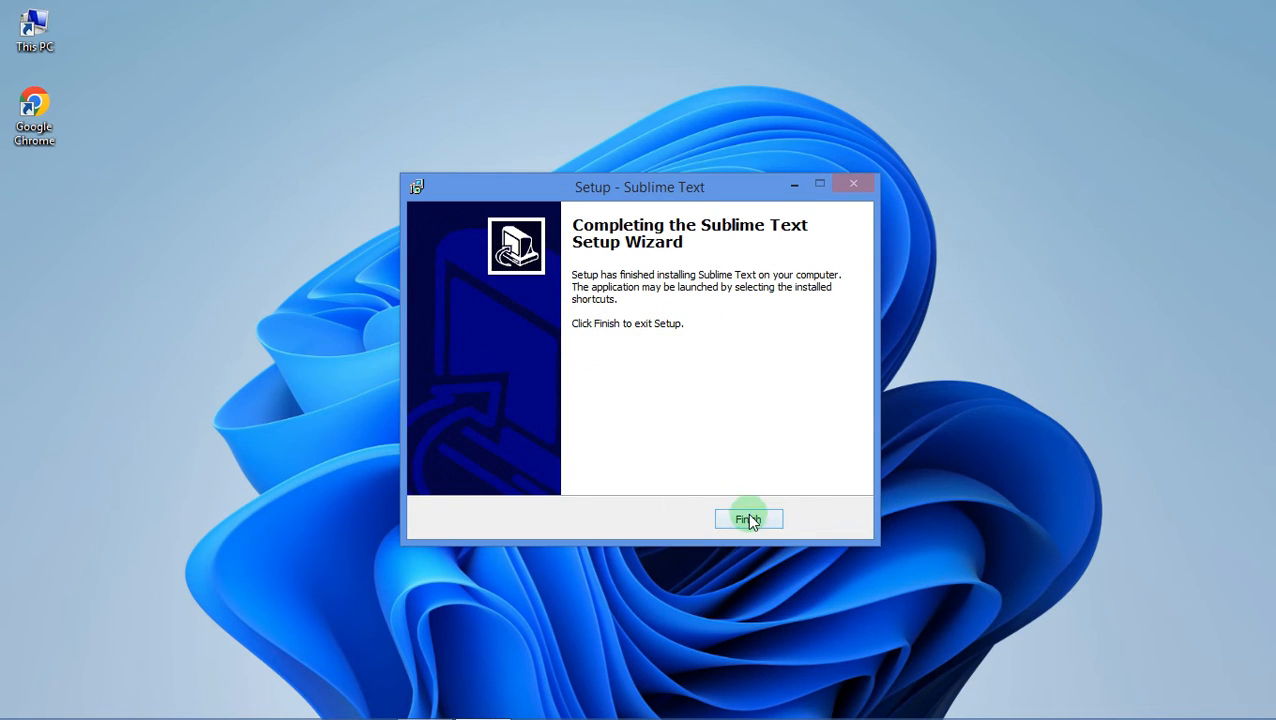
pyautogui.moveTo(630, 340)
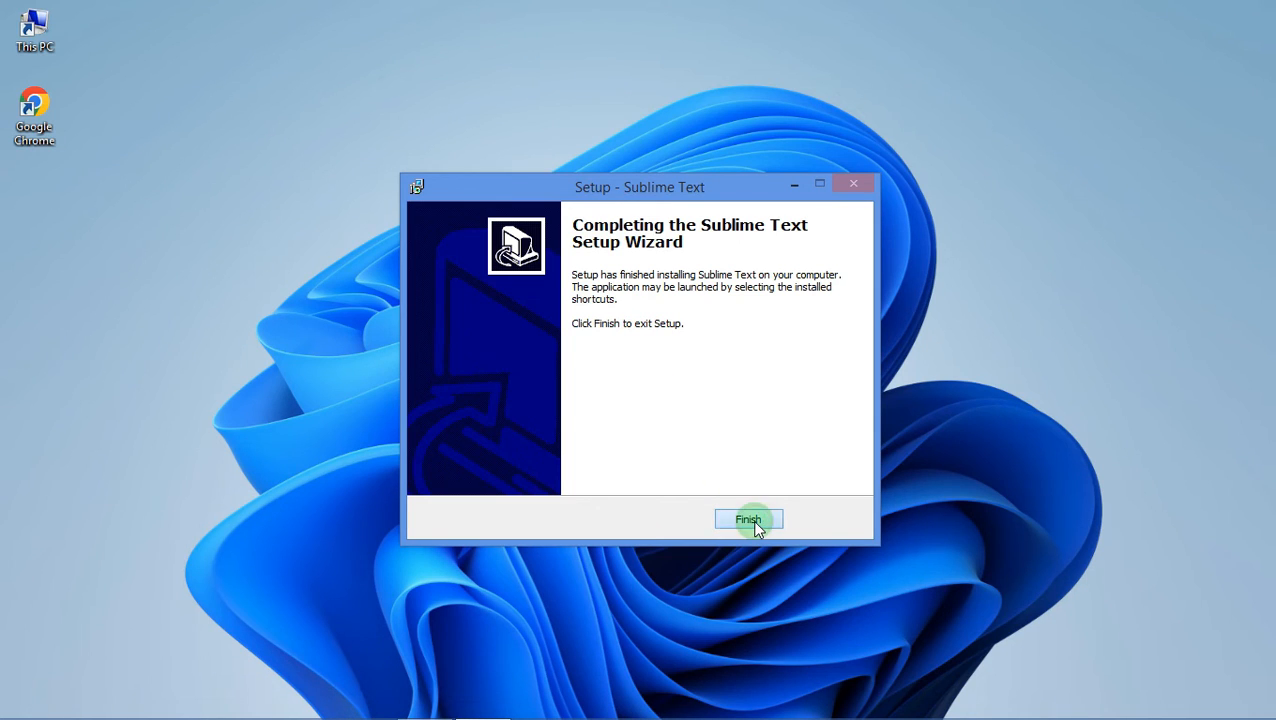
# Finish the setup wizard and bring up the Start screen search pane
pyautogui.click(748, 520)
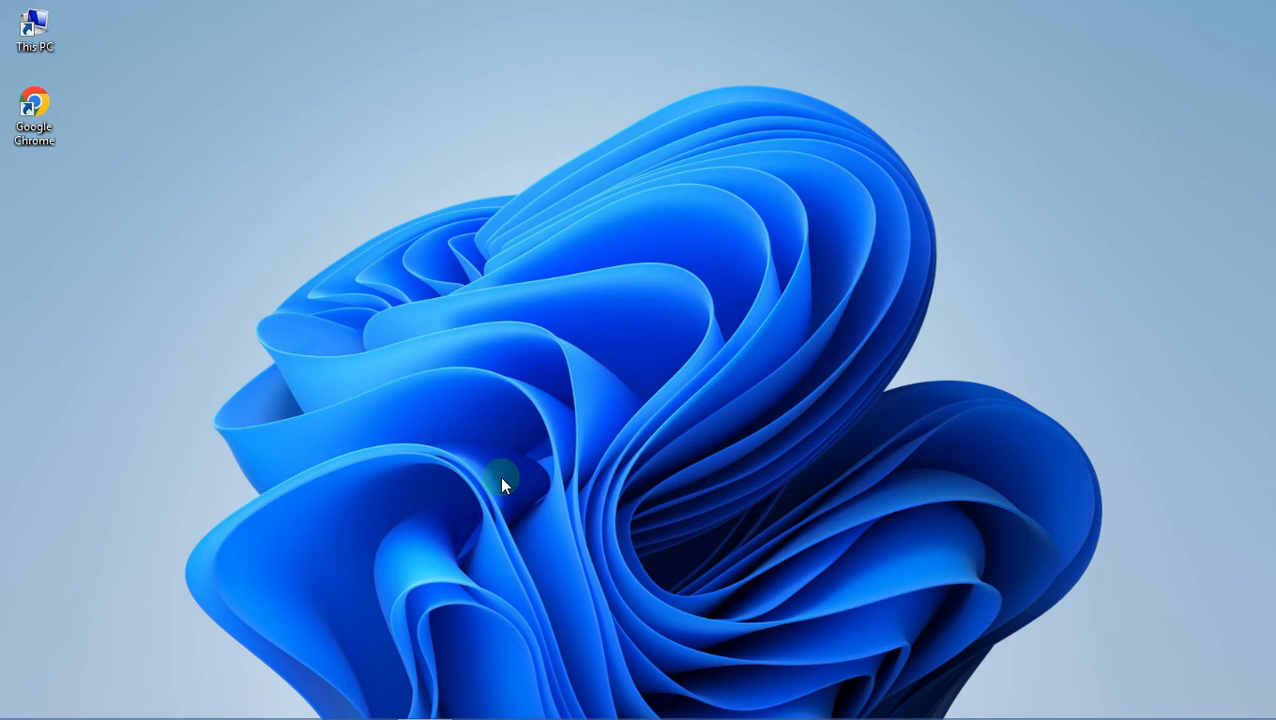
pyautogui.moveTo(96, 712)
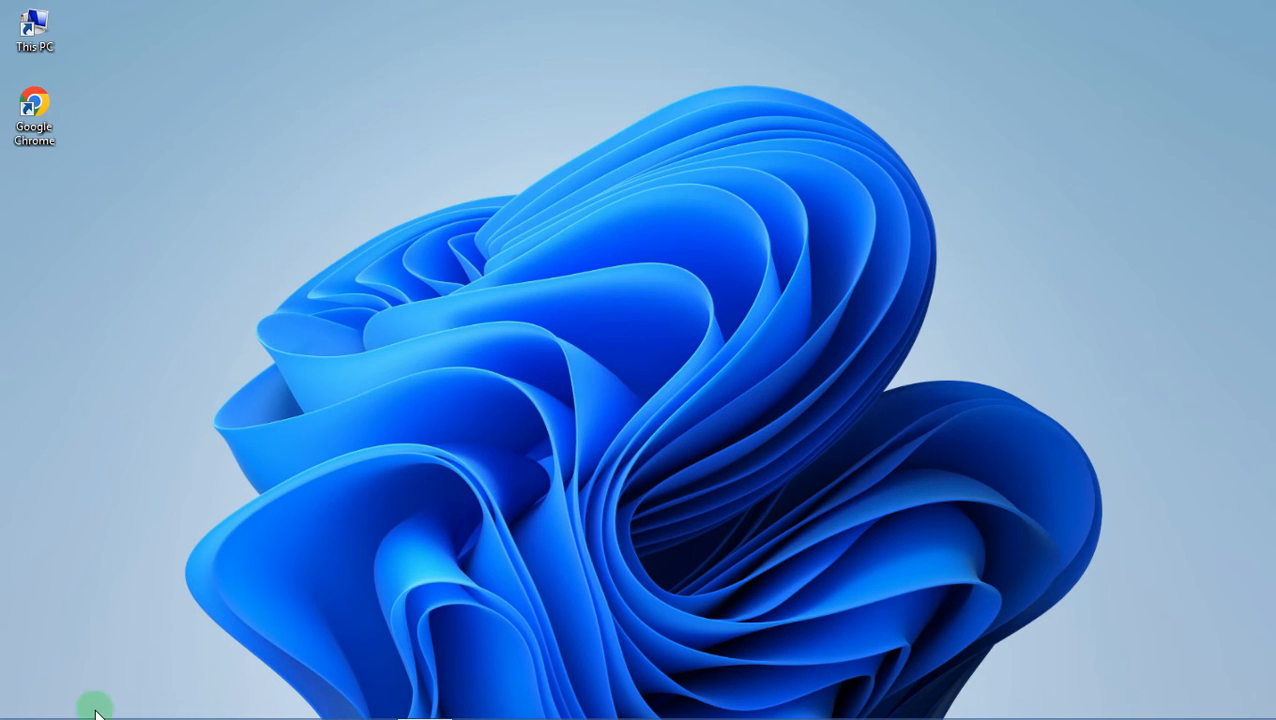
pyautogui.click(22, 700)
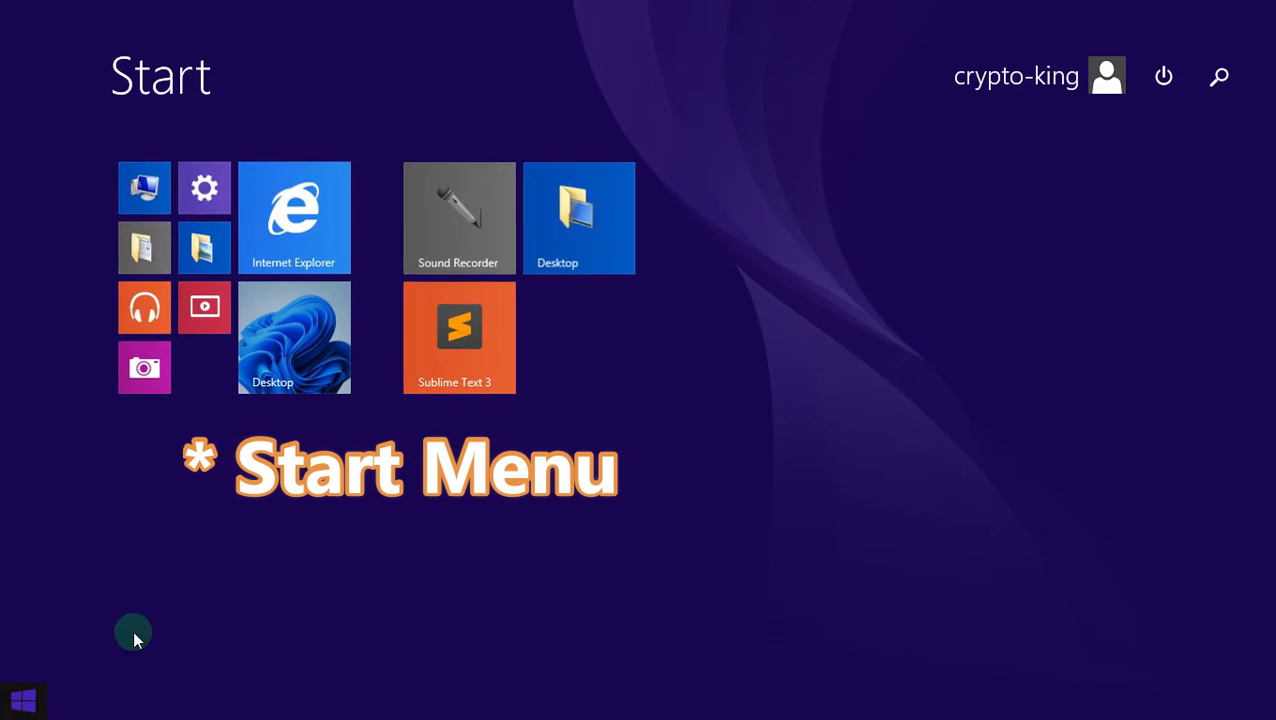
pyautogui.click(1220, 76)
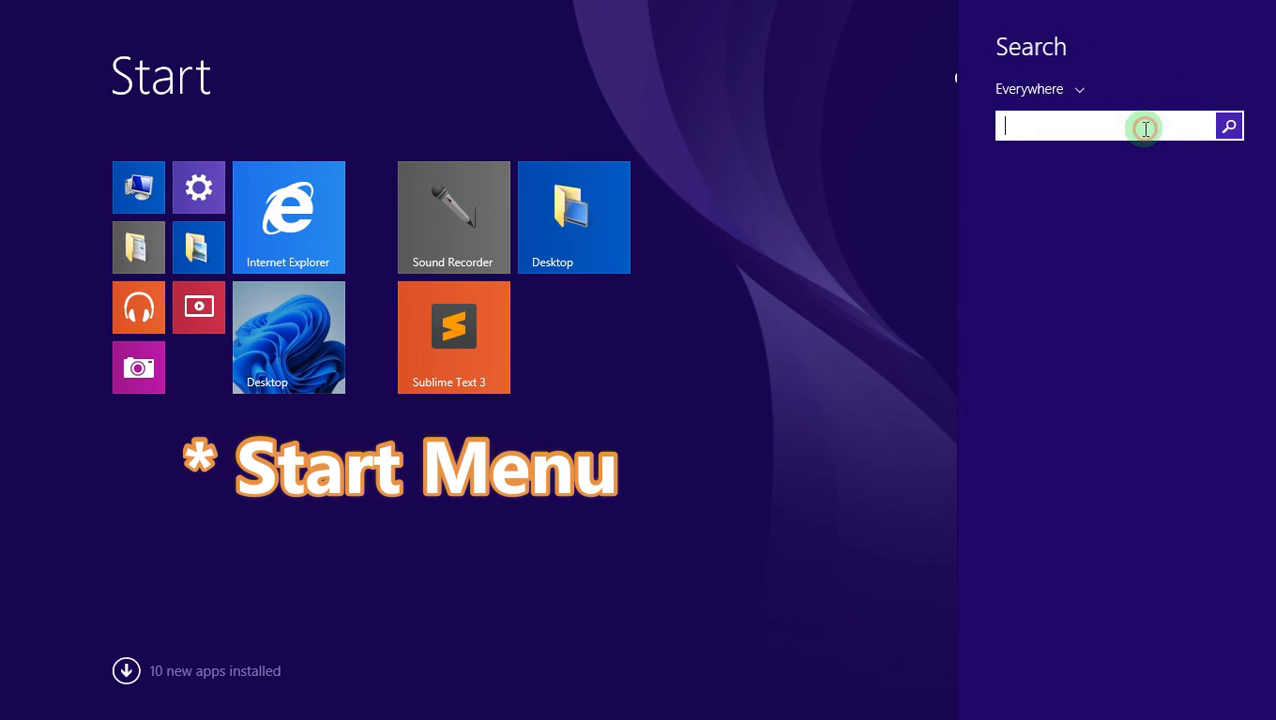
# Search for "sublimetext" and launch Sublime Text to an empty untitled document
pyautogui.write('subli')
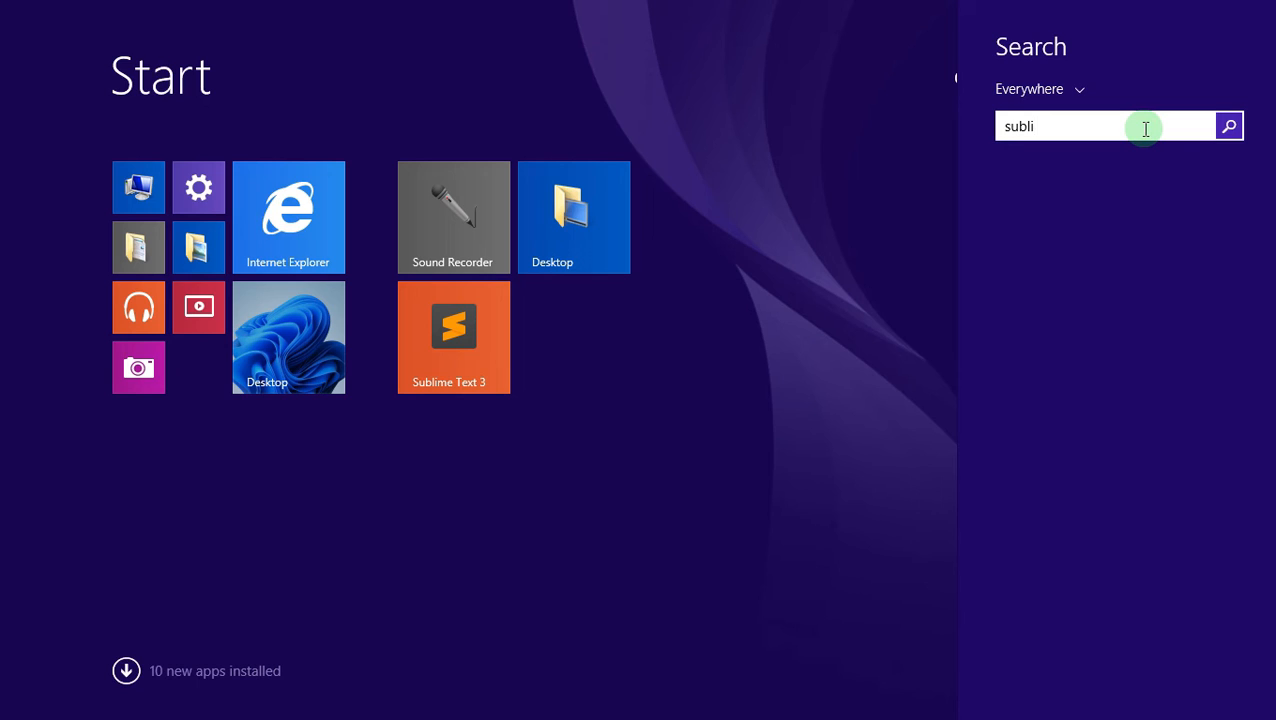
pyautogui.write('metext')
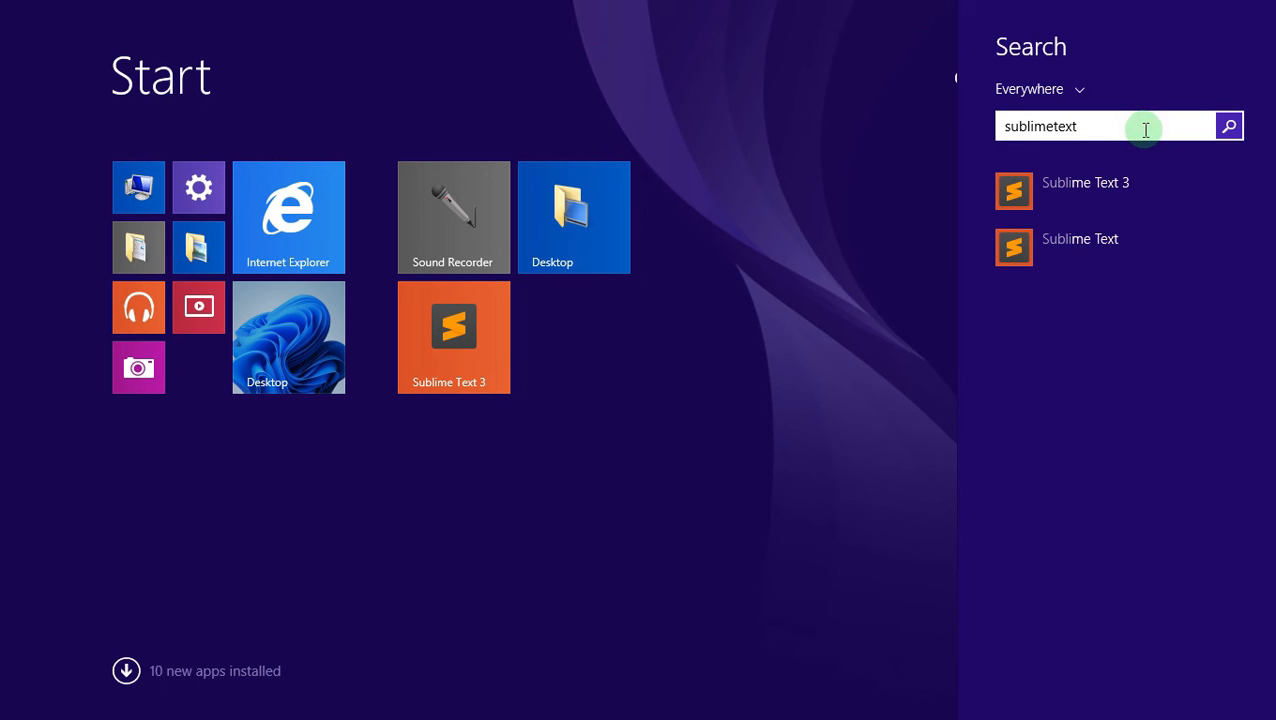
pyautogui.moveTo(976, 290)
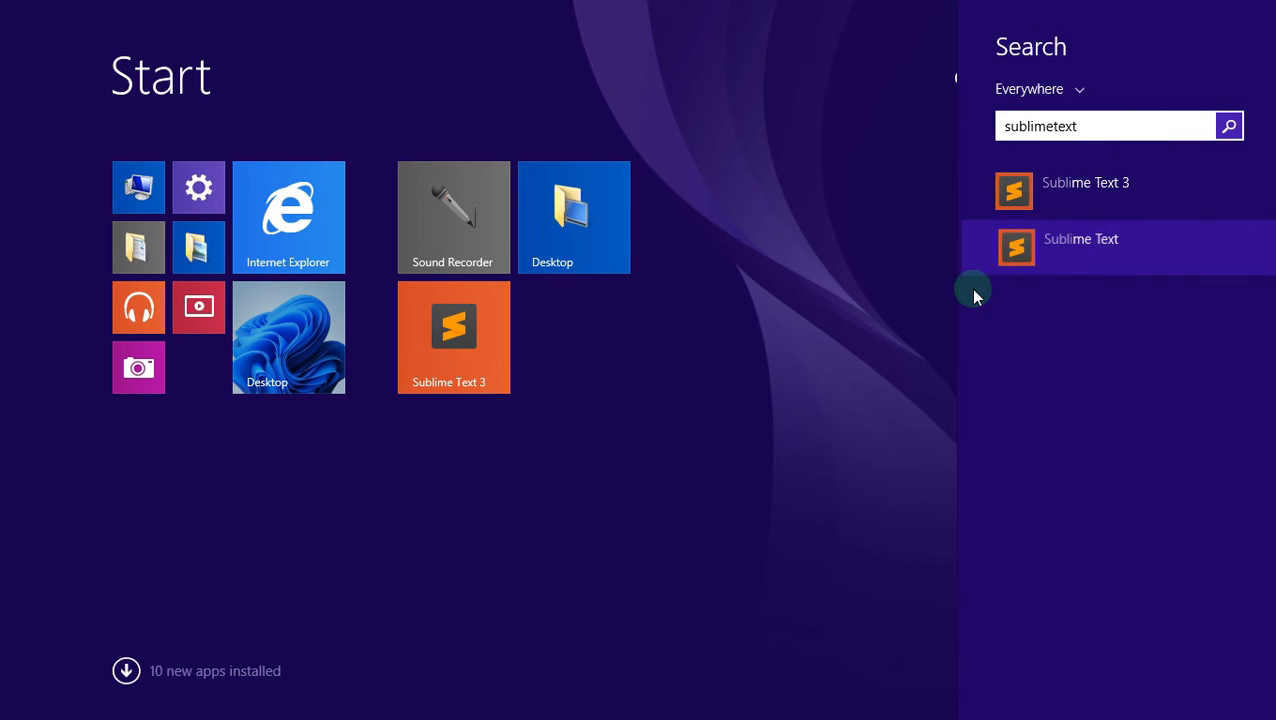
pyautogui.click(1080, 240)
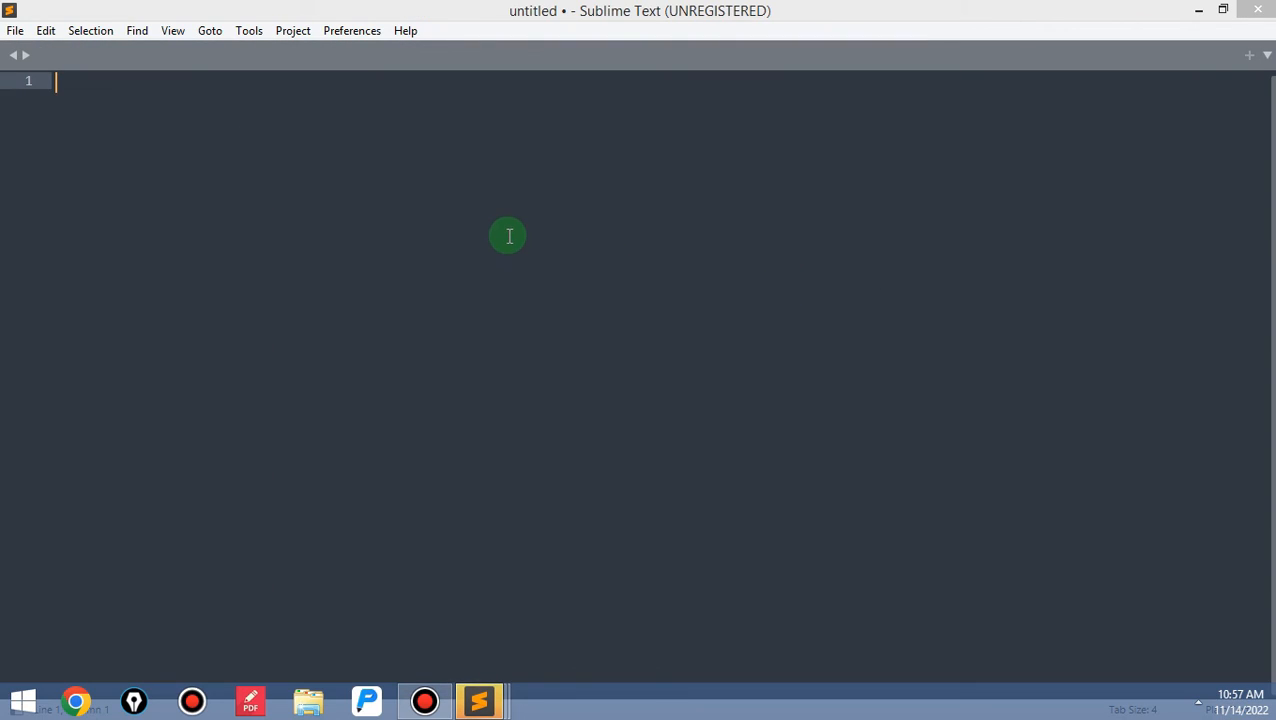
pyautogui.moveTo(418, 56)
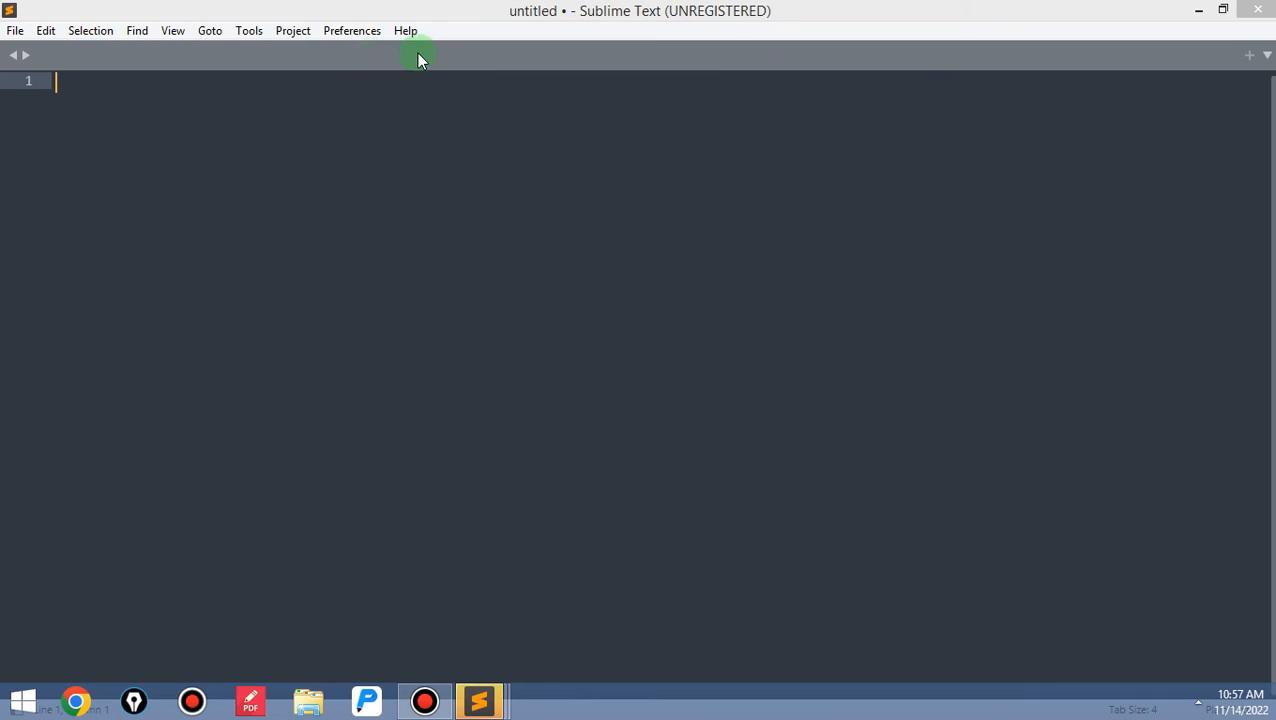